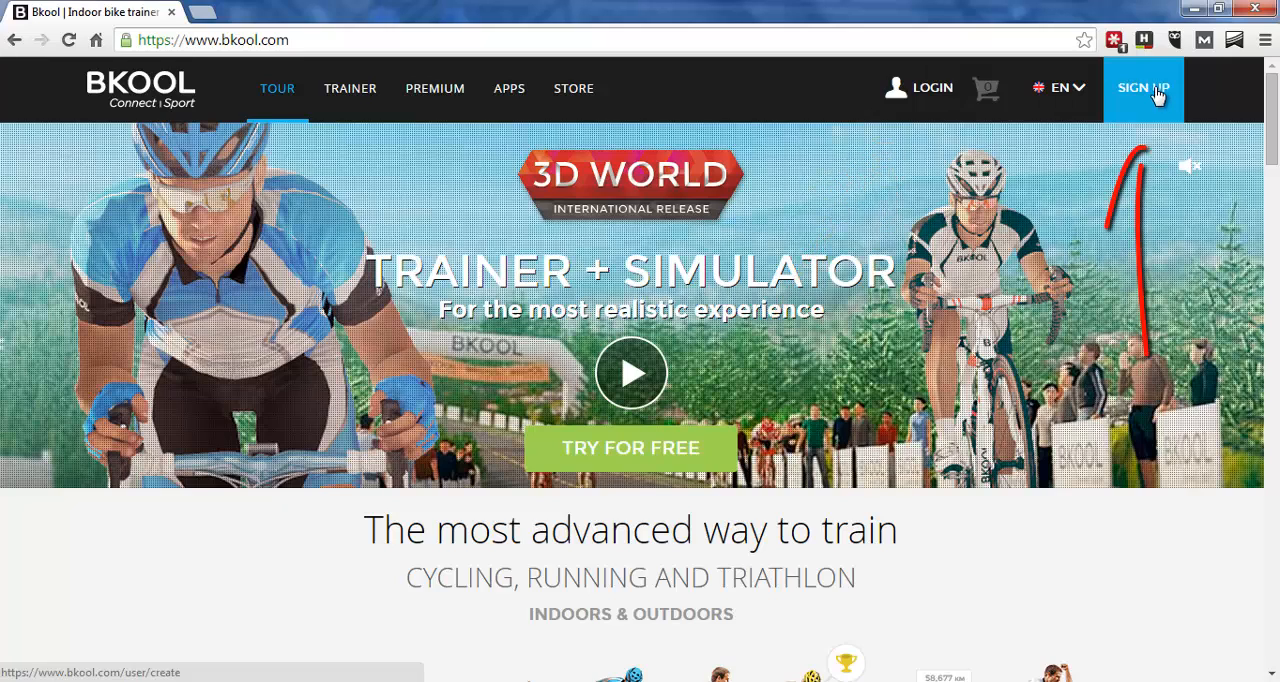
# Step: Open the Bkool website's sign-up page with its empty registration form
pyautogui.click(1143, 88)
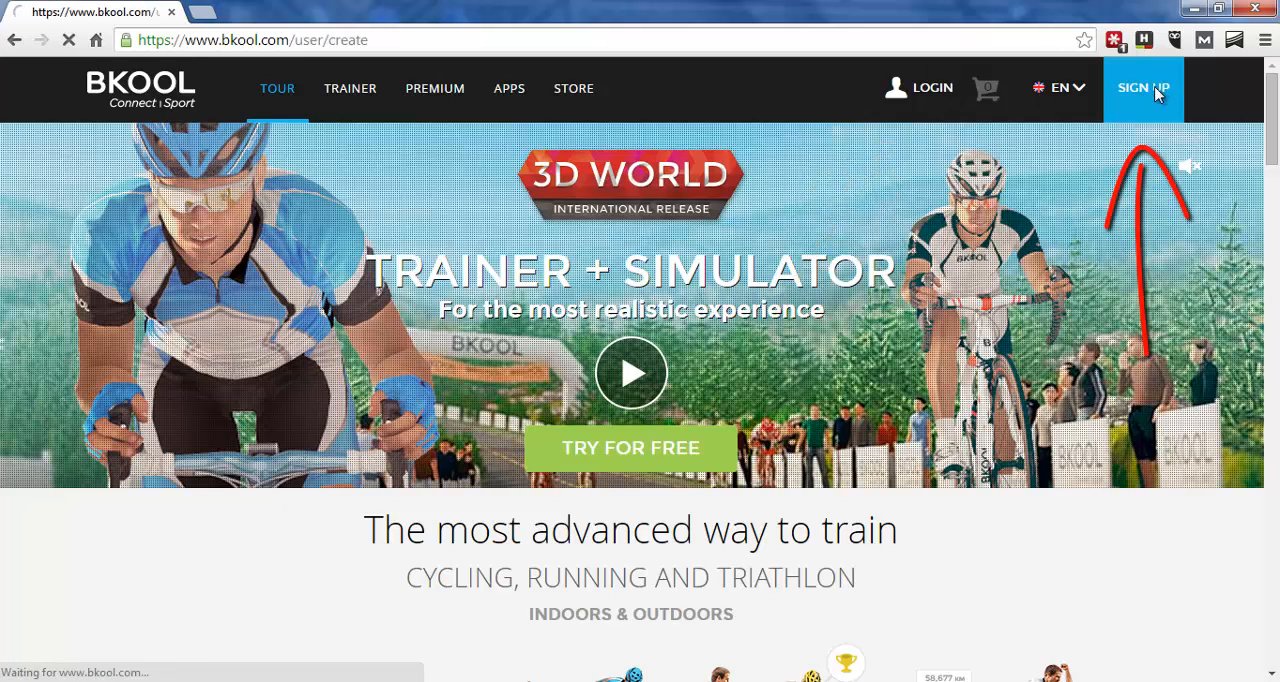
pyautogui.click(1143, 87)
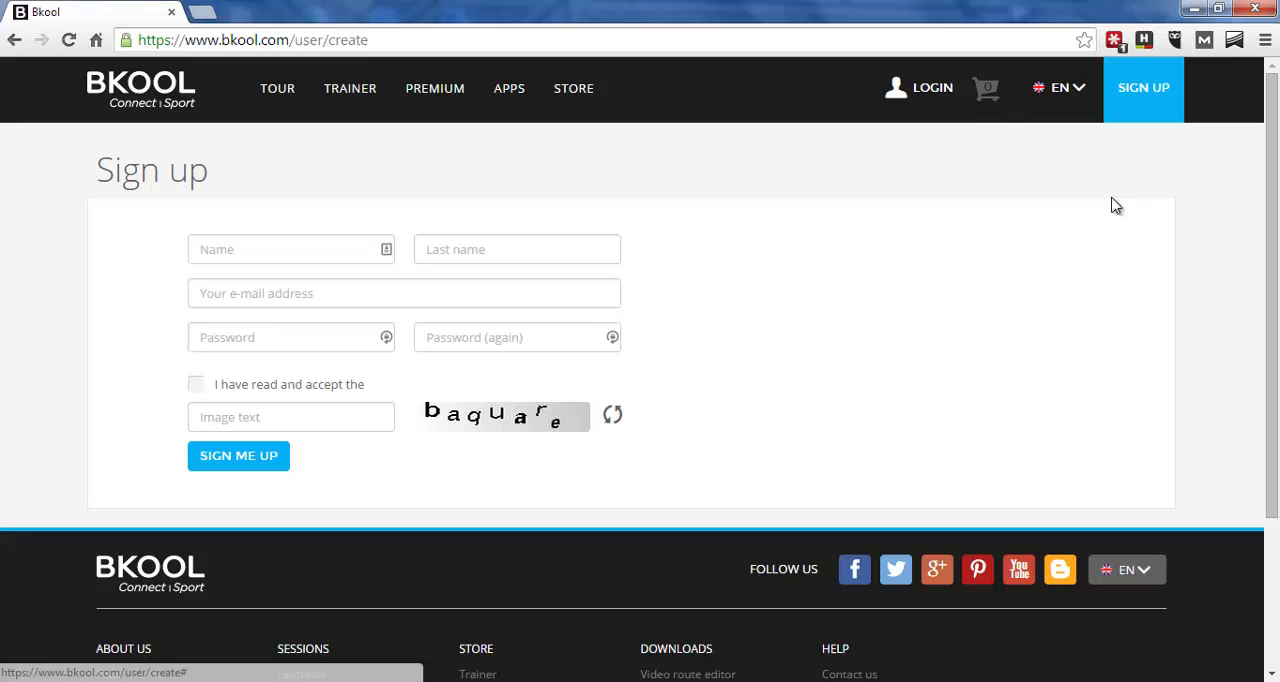
pyautogui.moveTo(472, 131)
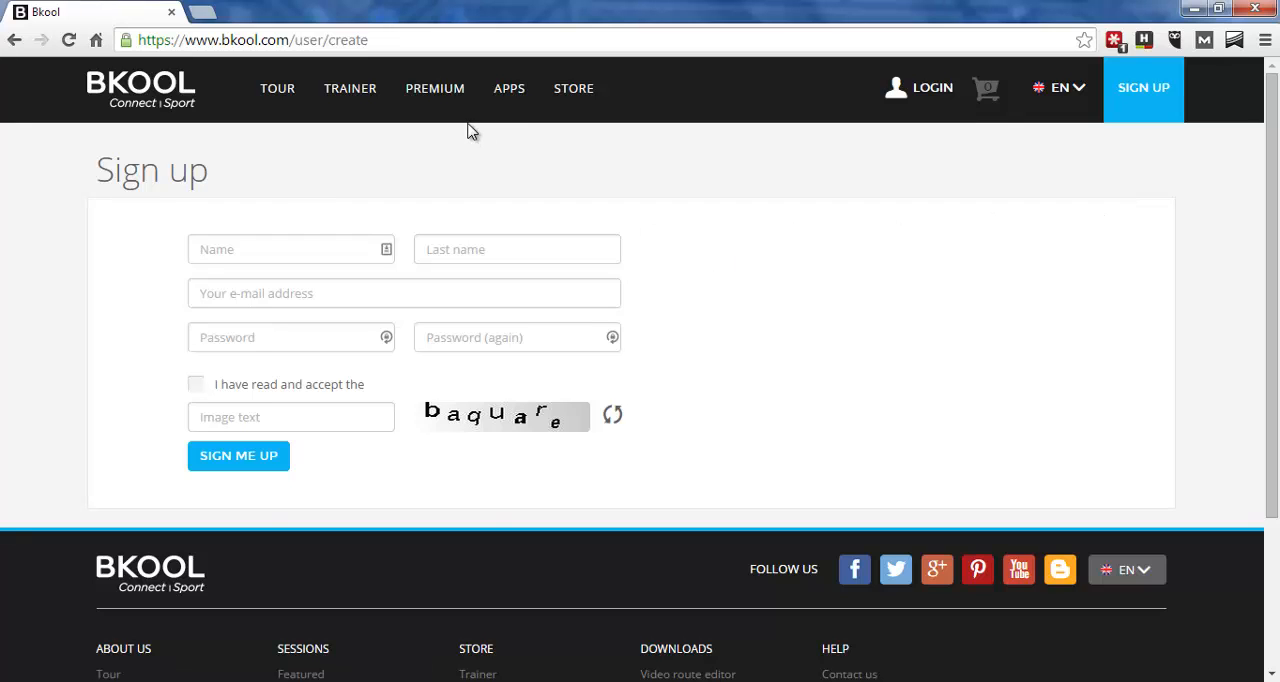
pyautogui.moveTo(509, 88)
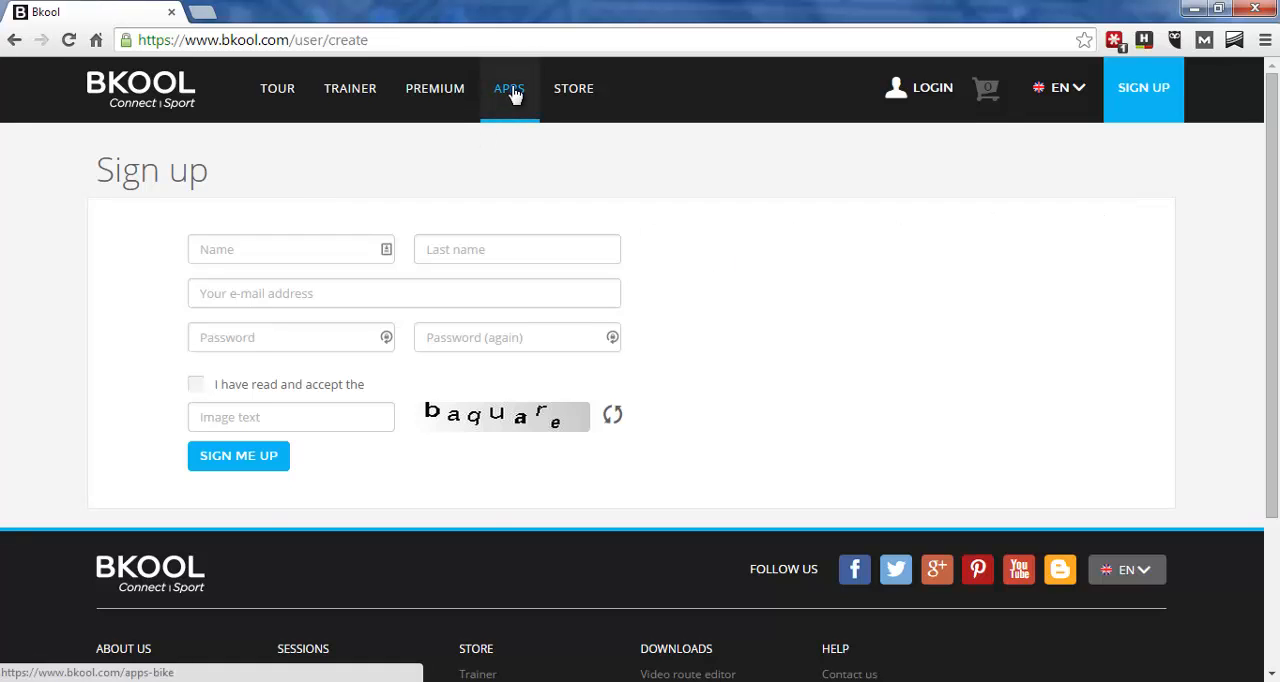
# Step: Go to the Apps page and show Bkool Indoor's download platforms
pyautogui.click(509, 88)
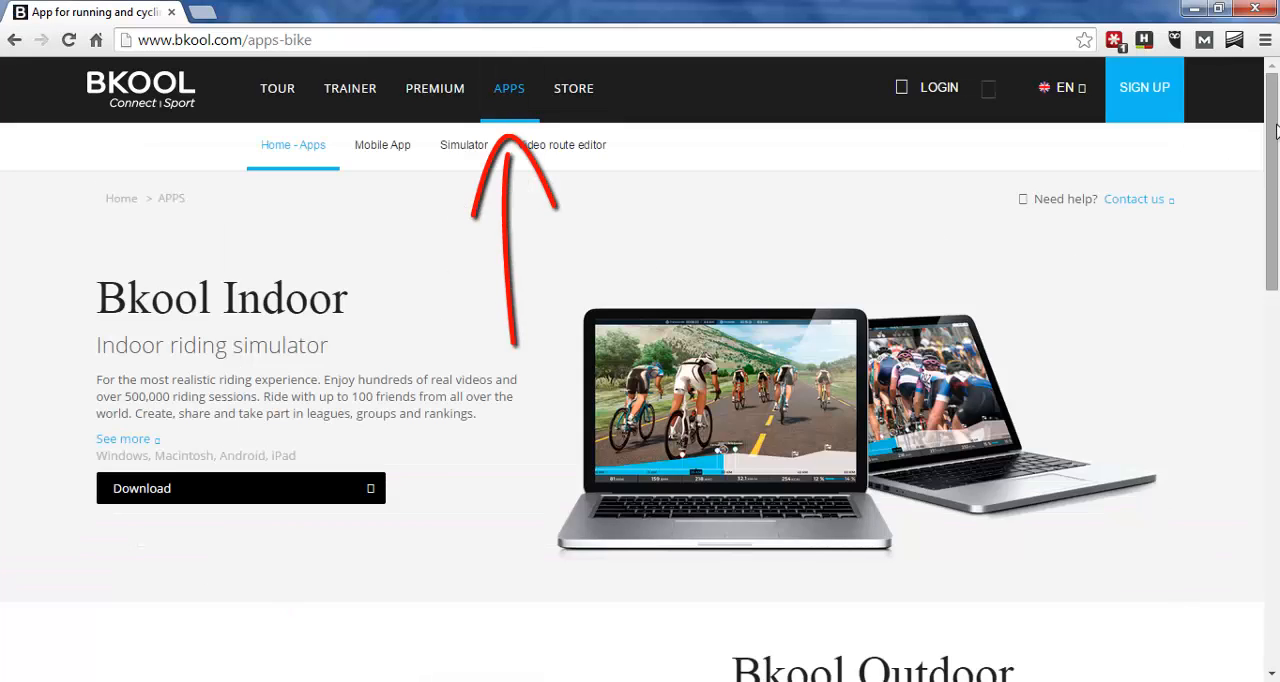
pyautogui.scroll(-3)
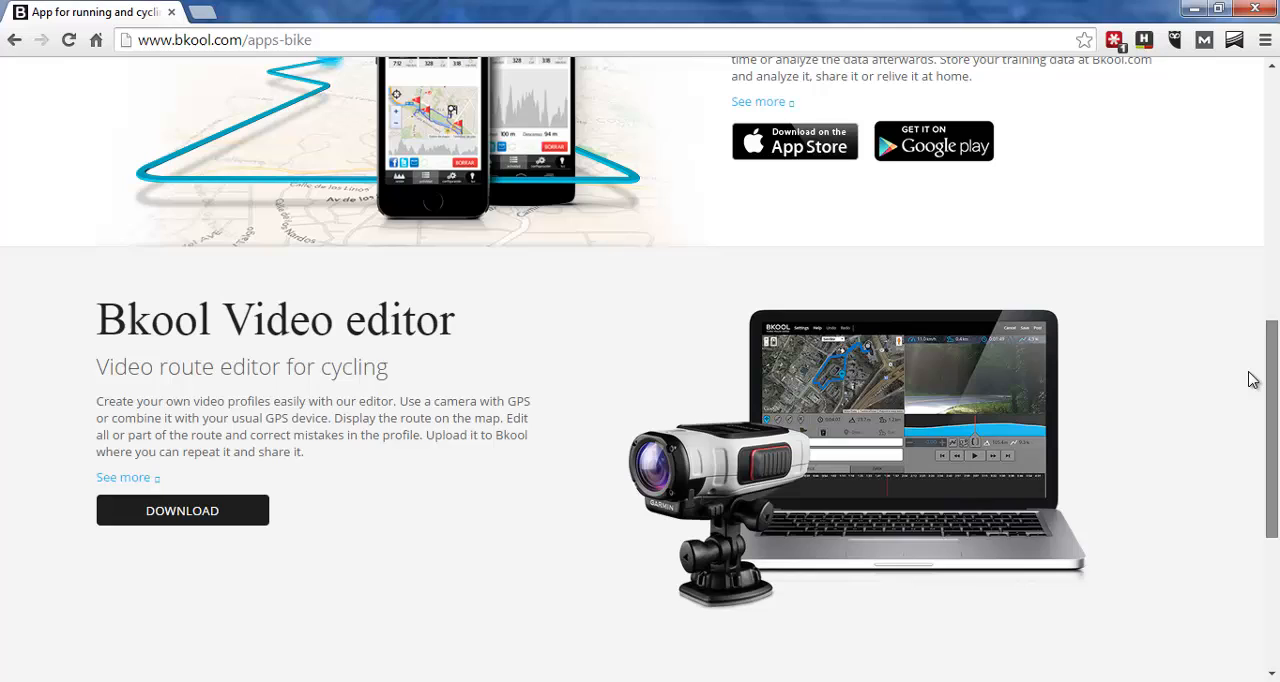
pyautogui.scroll(3)
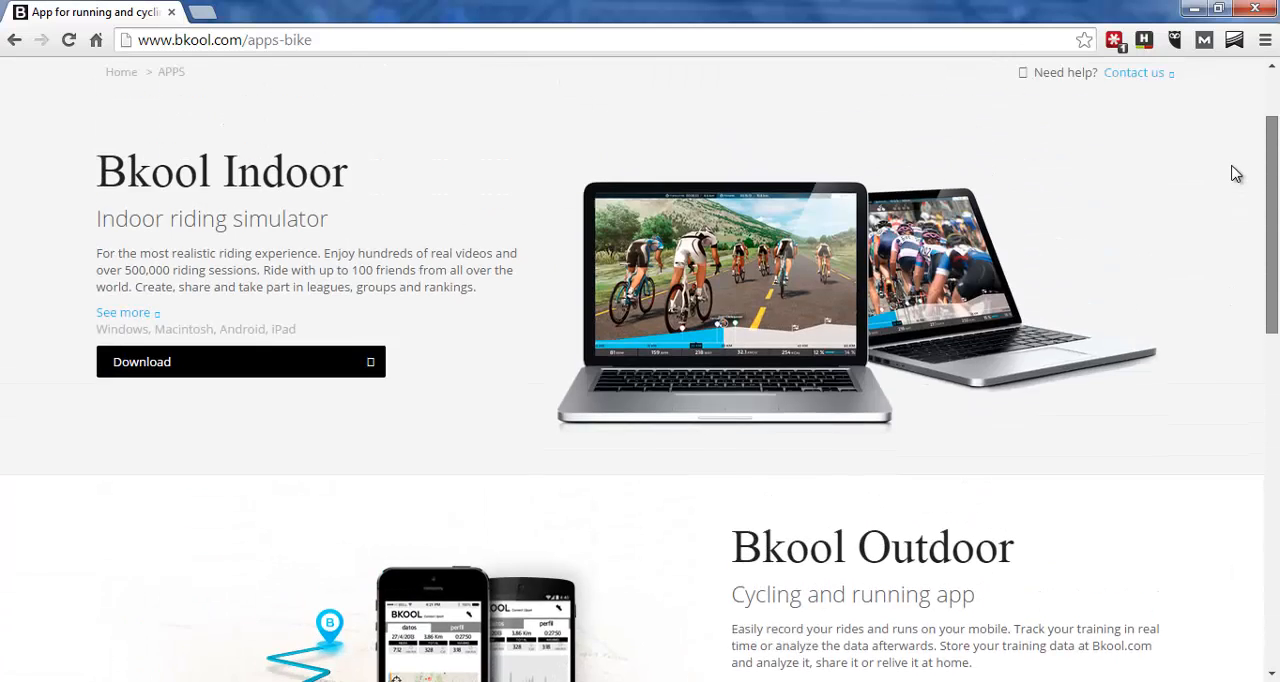
pyautogui.click(240, 361)
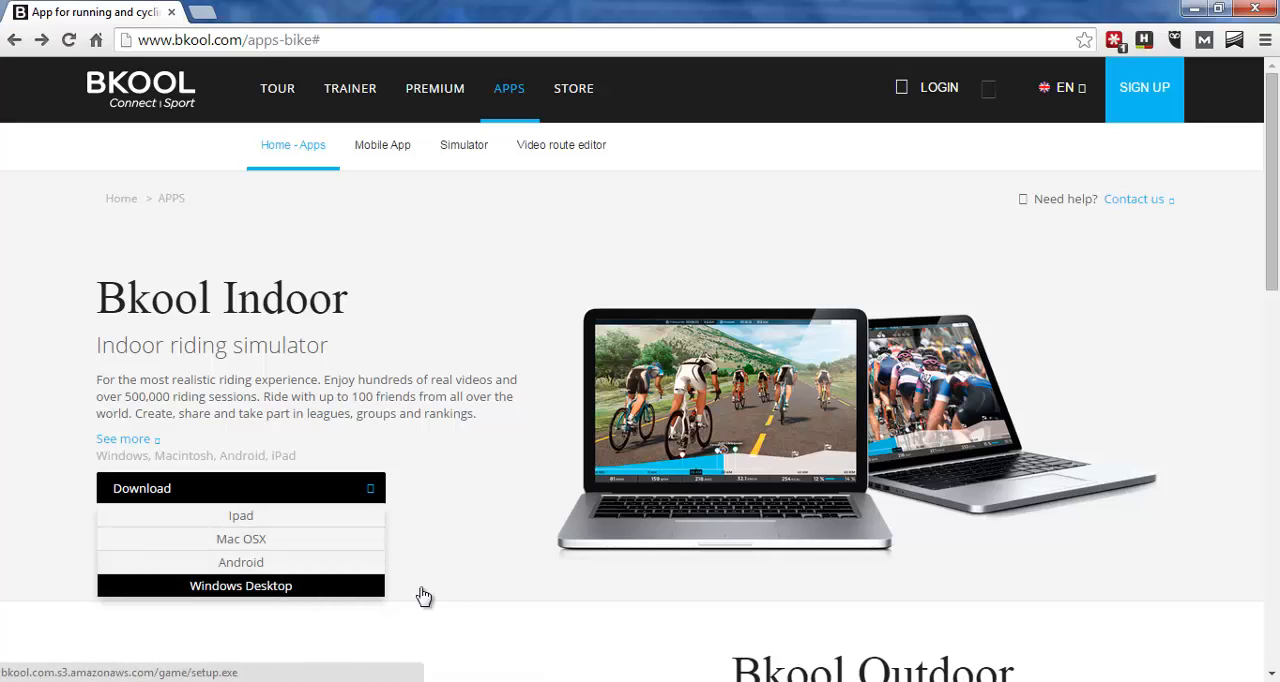
# Step: Download the Windows Desktop installer setup.exe and launch it
pyautogui.click(240, 585)
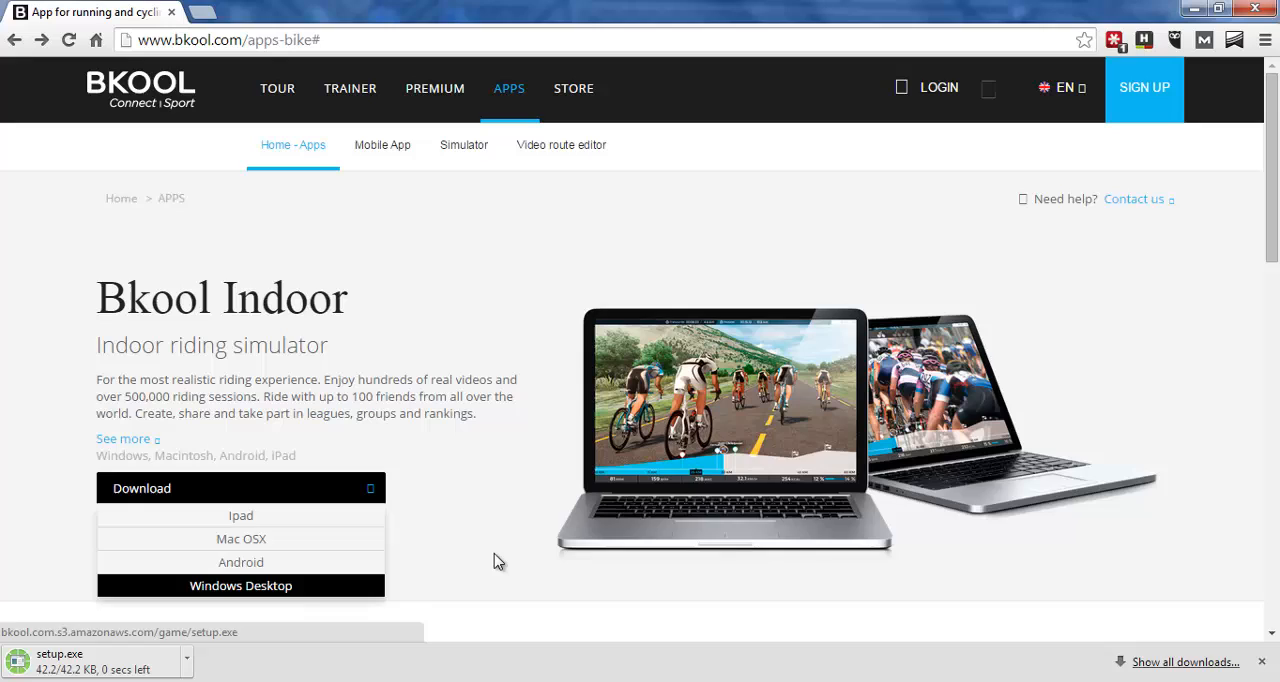
pyautogui.click(240, 585)
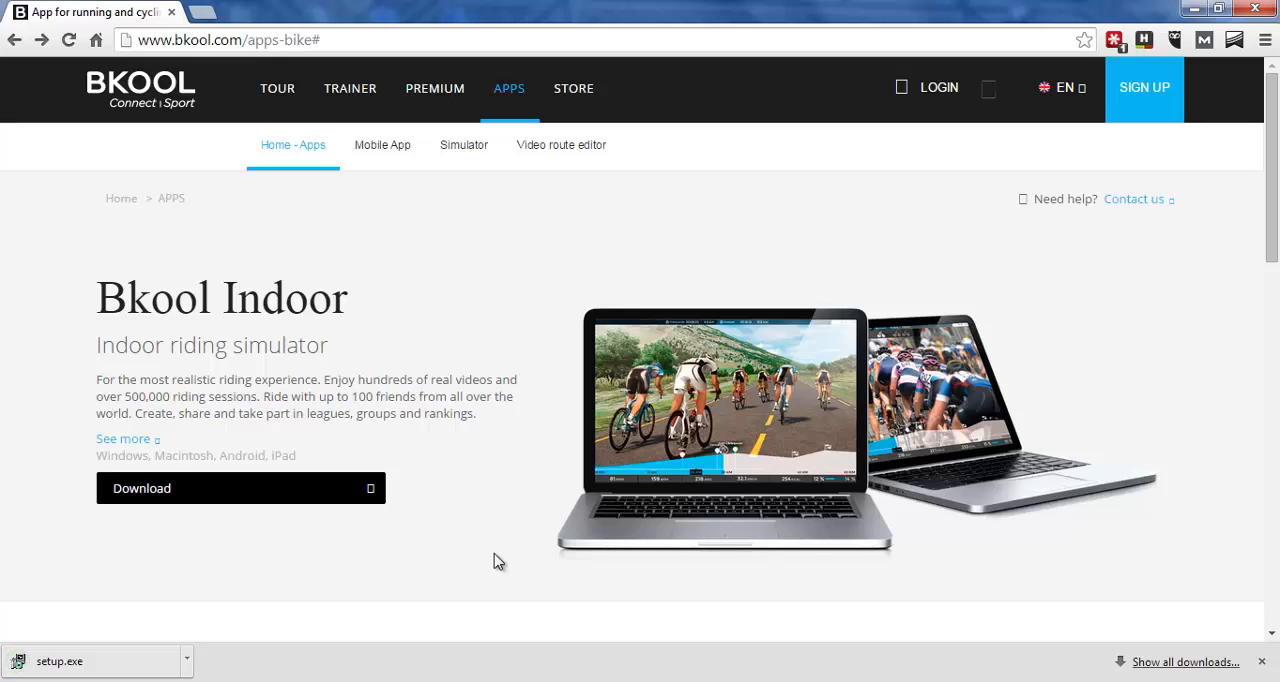
pyautogui.click(90, 661)
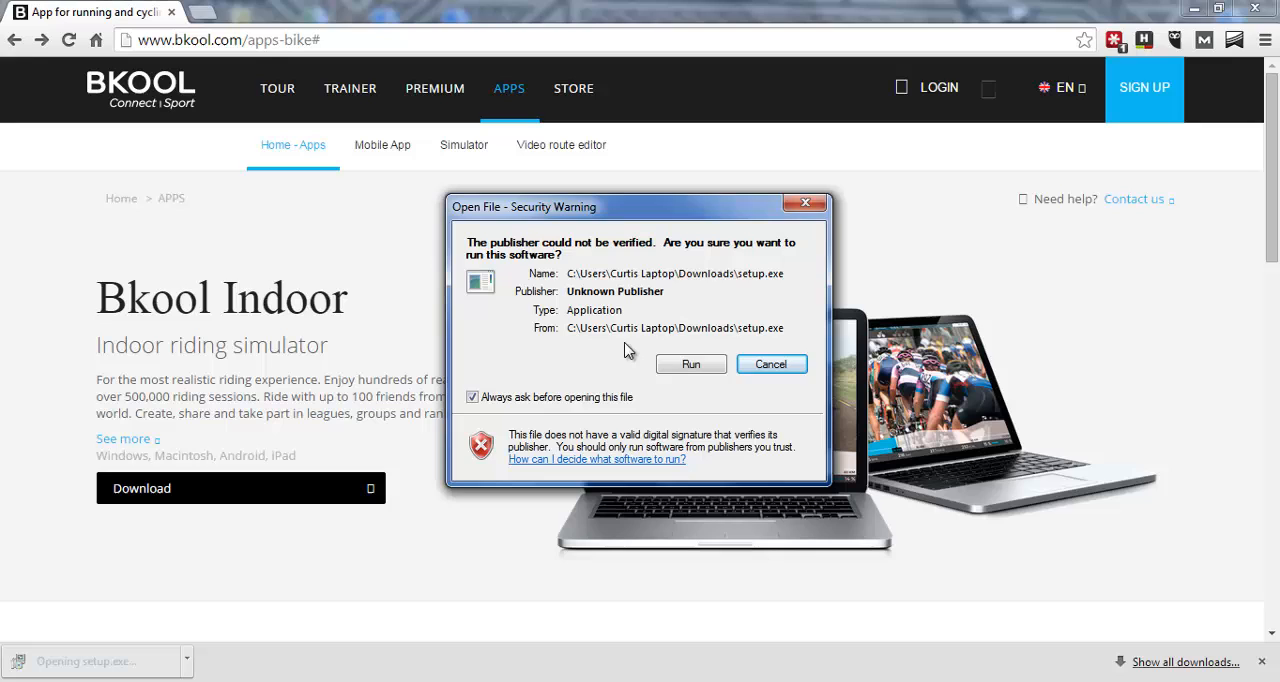
# Step: Accept the security warning to run the unverified setup.exe
pyautogui.click(690, 363)
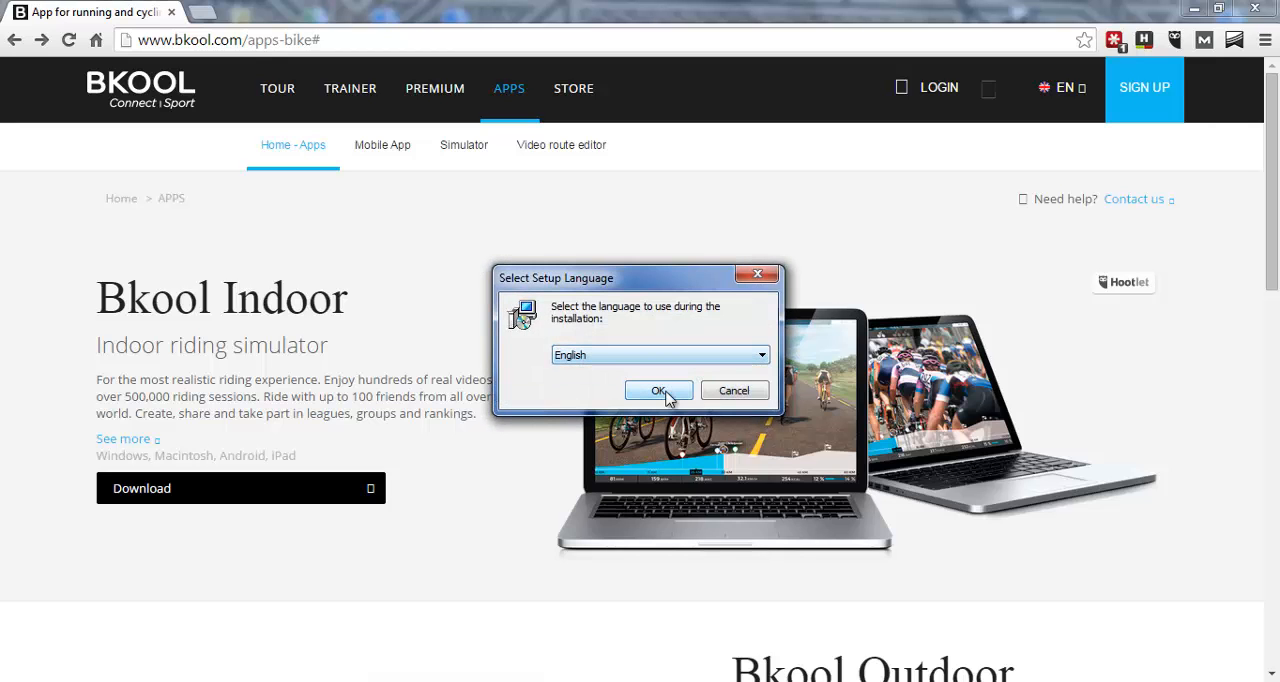
# Step: Choose English for setup, accept the licence, and keep the default install folder
pyautogui.click(658, 390)
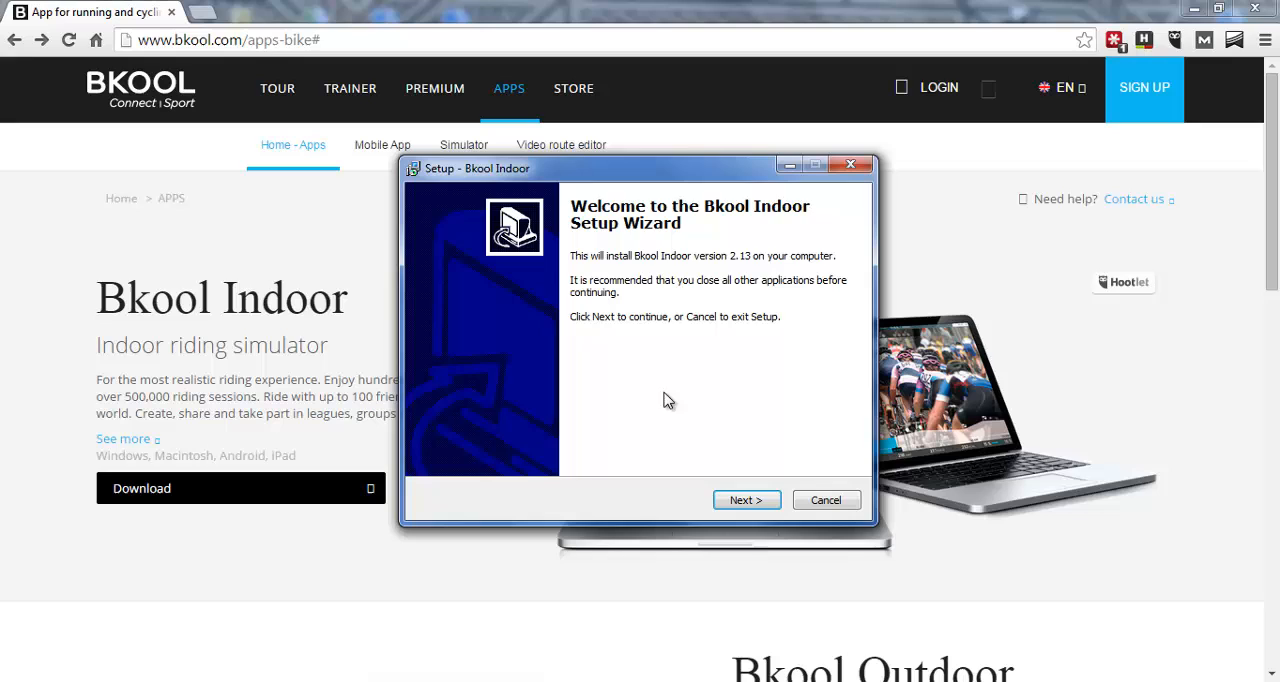
pyautogui.click(746, 500)
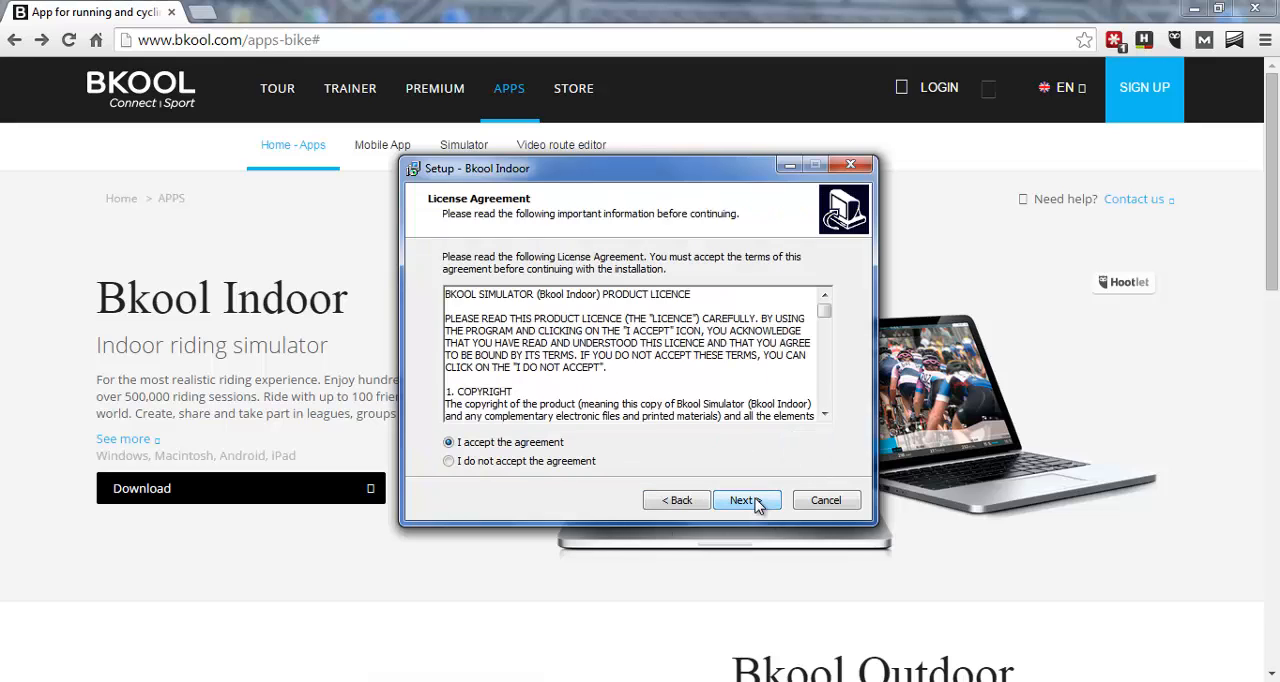
pyautogui.click(744, 500)
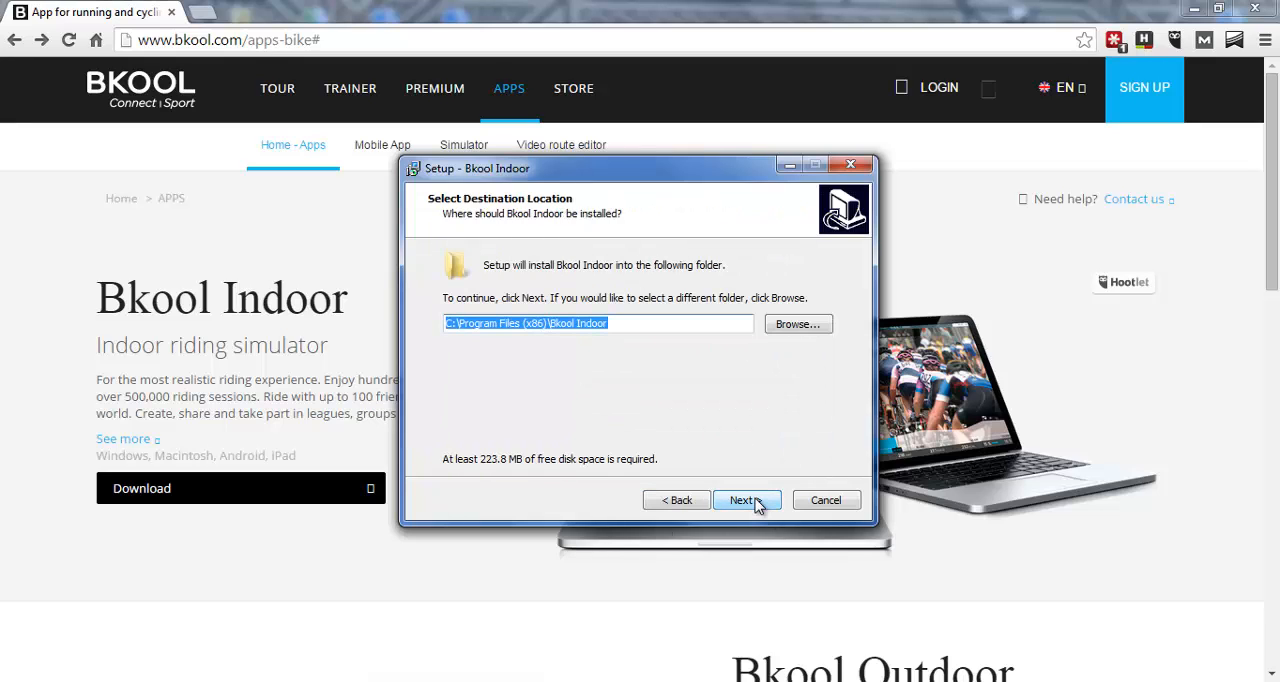
pyautogui.click(744, 500)
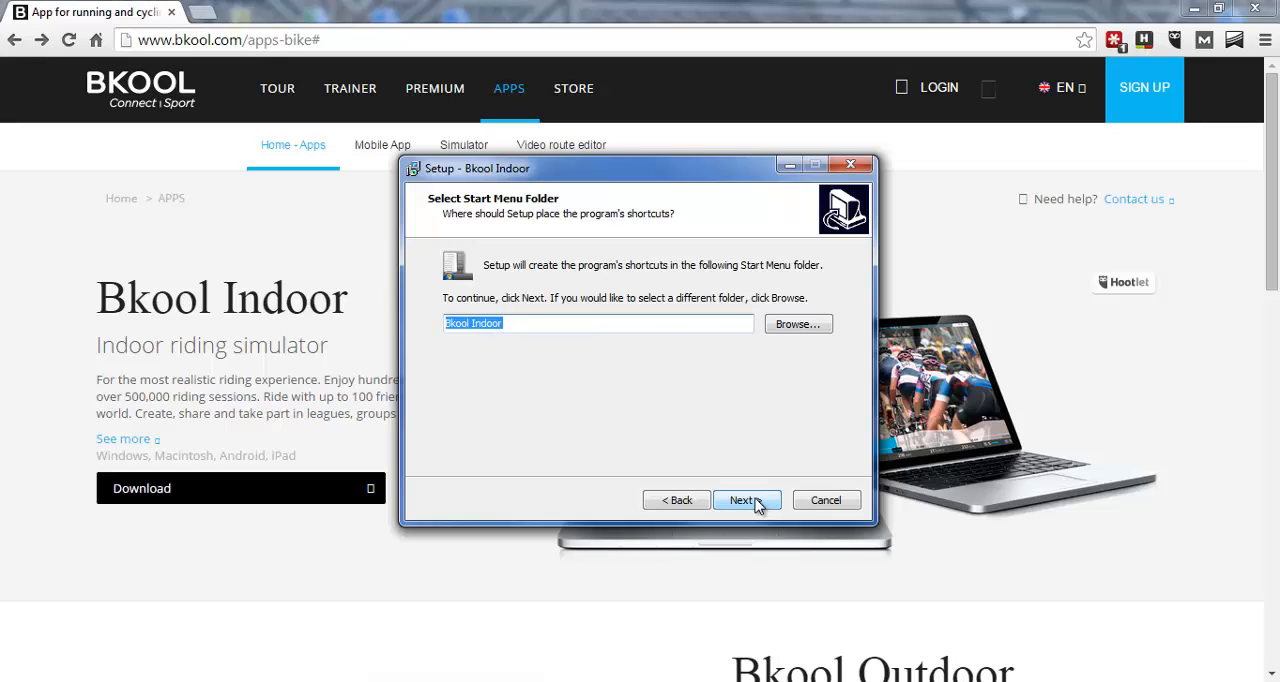
# Step: Keep the default Start Menu folder, add a desktop icon, and install Bkool Indoor 2.13
pyautogui.click(742, 500)
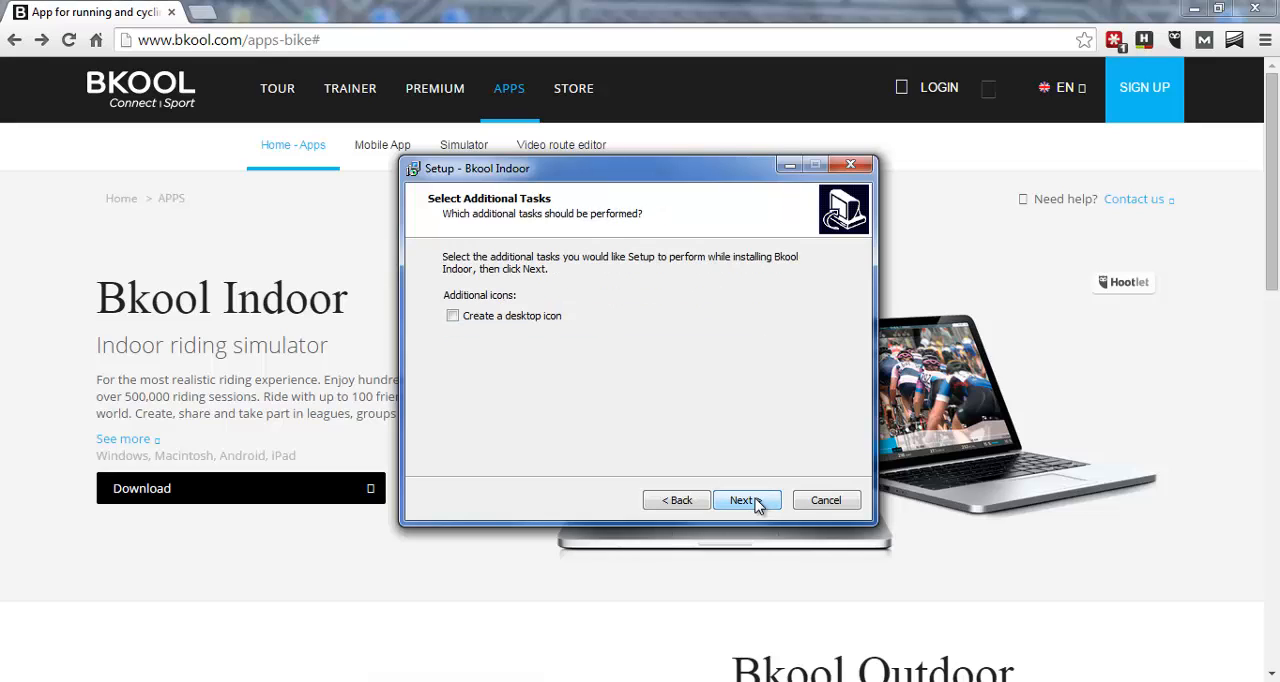
pyautogui.click(452, 315)
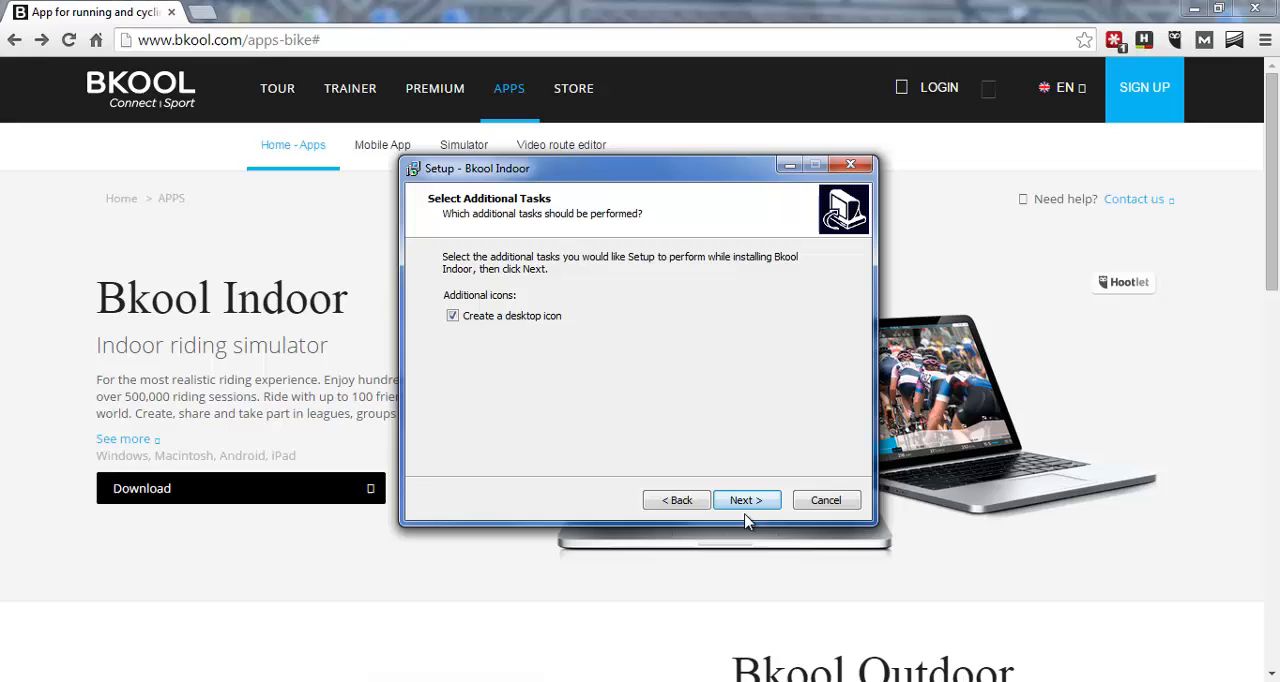
pyautogui.click(746, 500)
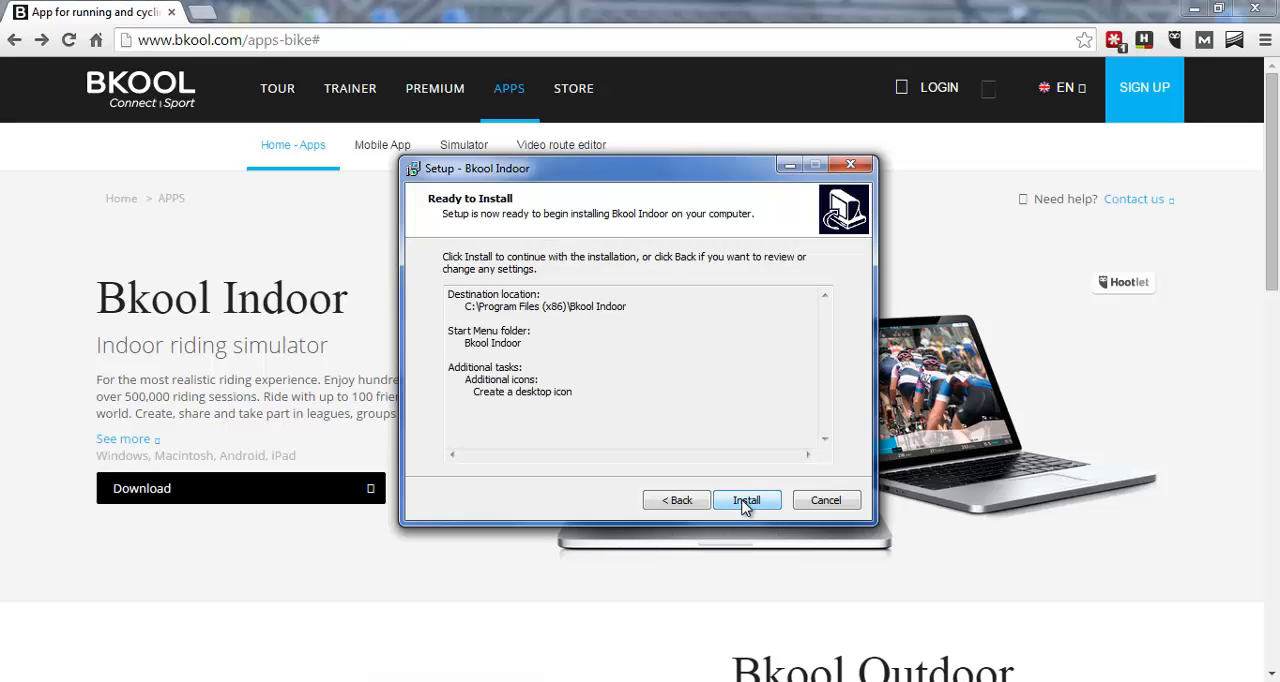
pyautogui.click(746, 500)
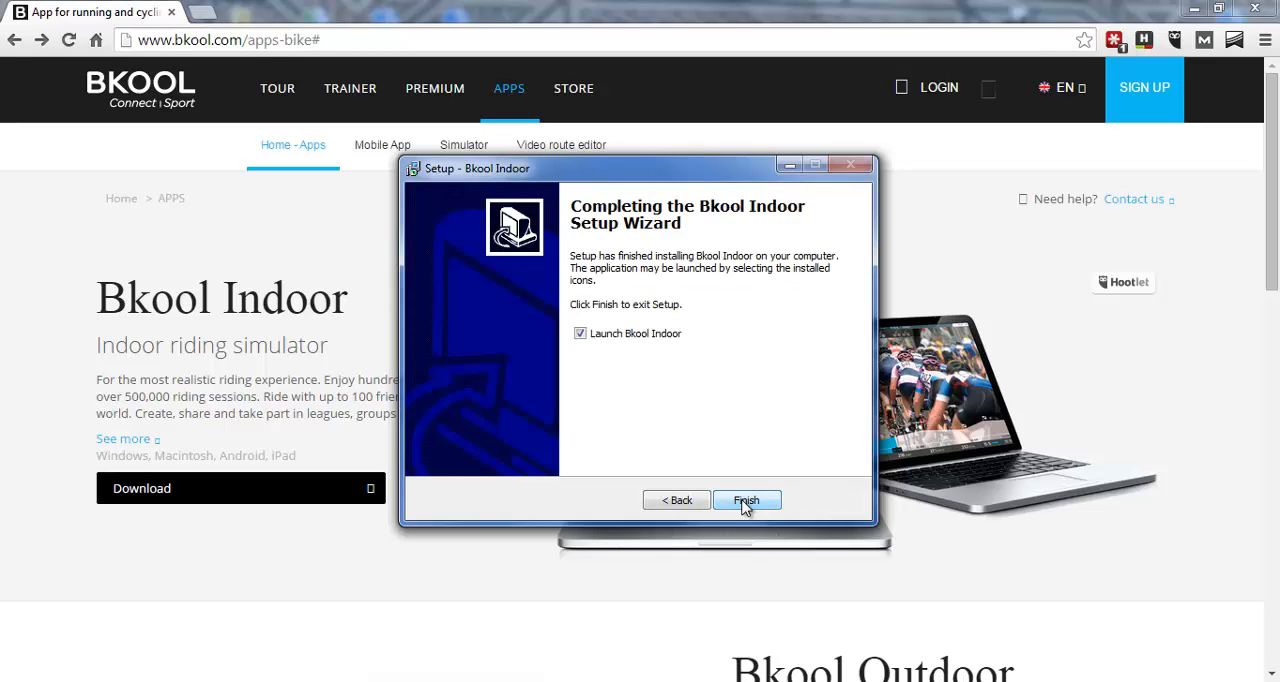
# Step: Finish setup with Launch Bkool Indoor ticked to open its login screen
pyautogui.click(746, 500)
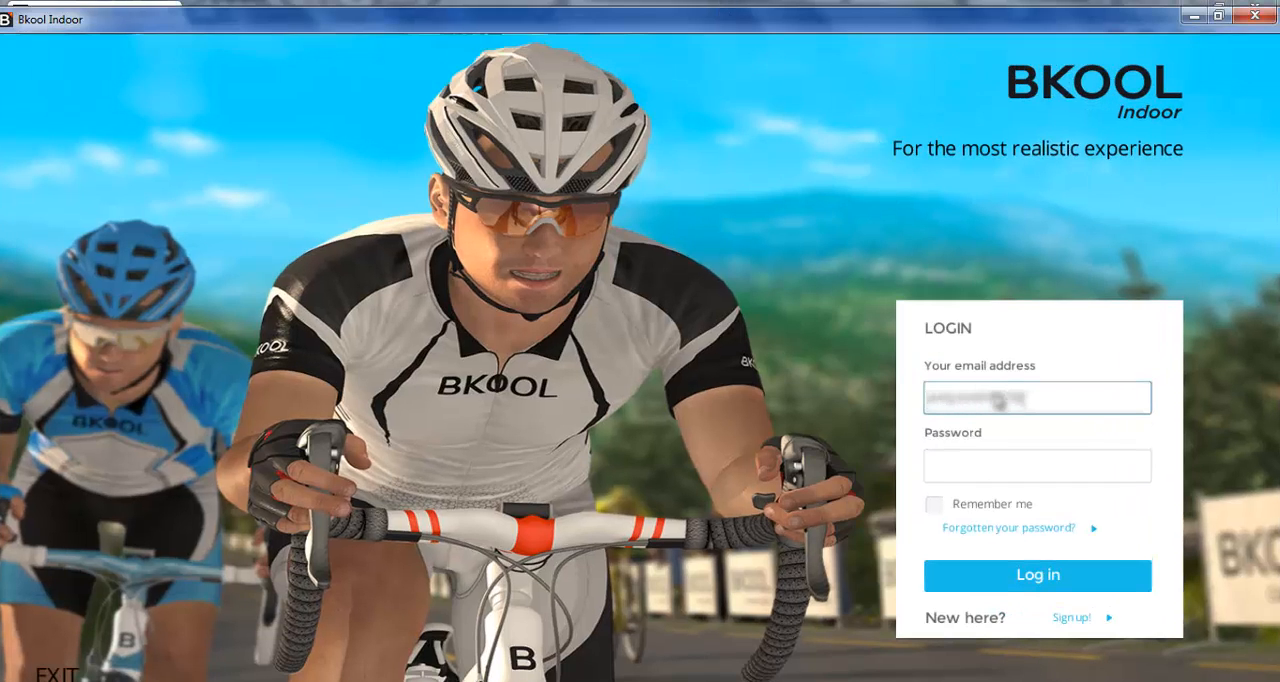
# Step: Enter the account password and log in to reach the Live routes home screen
pyautogui.click(1037, 465)
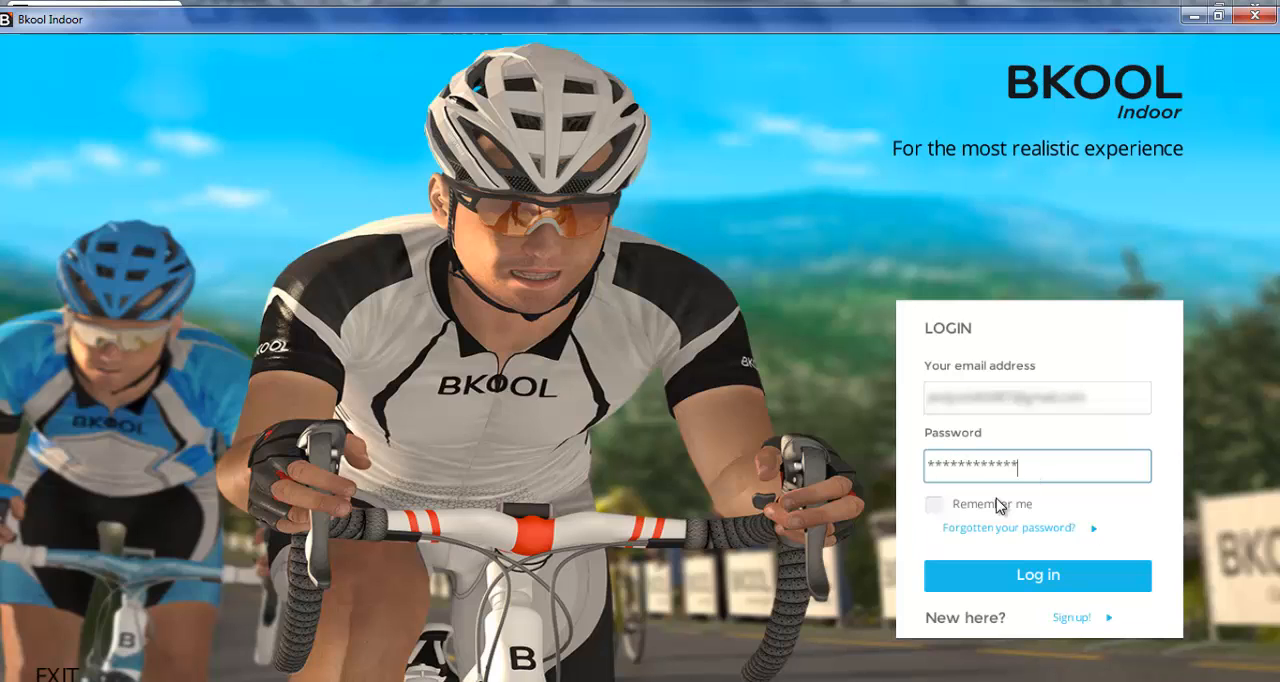
pyautogui.click(1037, 575)
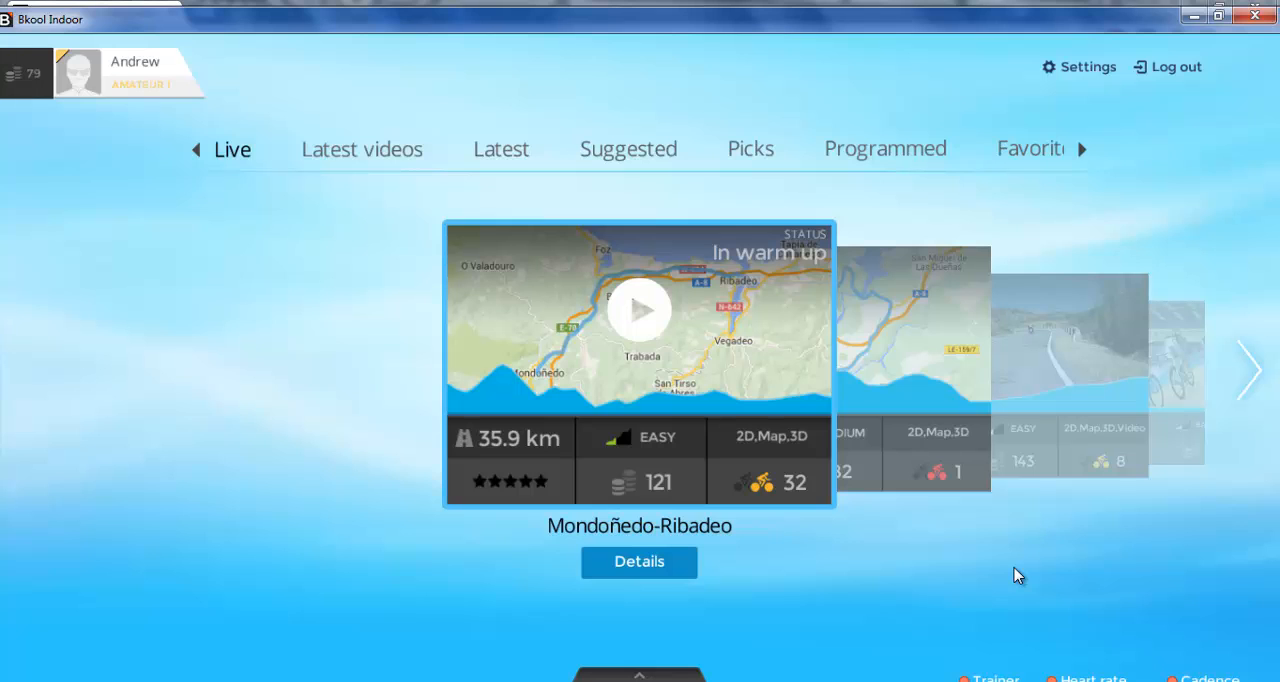
# Step: Advance the Live carousel to the 18.0 km Ponferrada 2014 Circuit route
pyautogui.click(1249, 369)
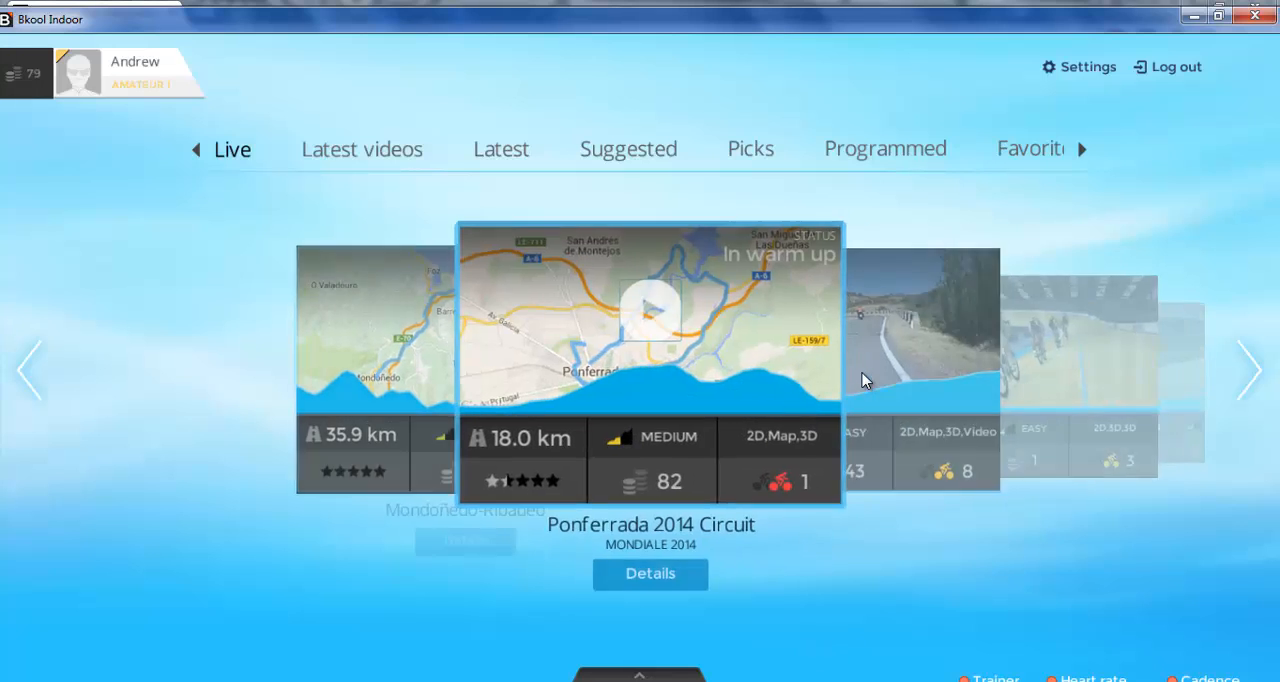